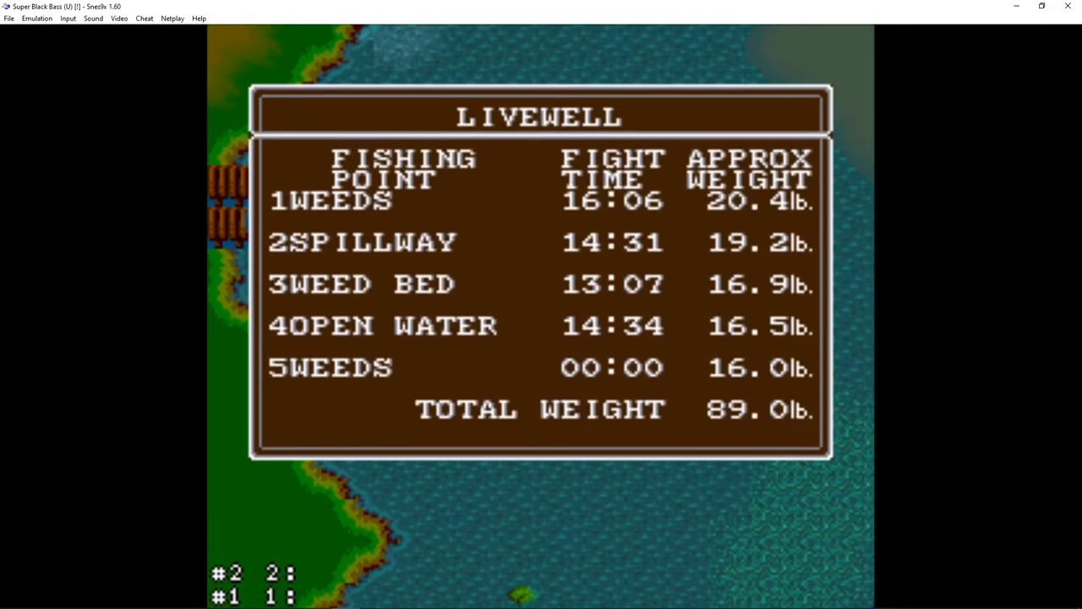
{"action": "mouse_move", "coordinate": [594, 370]}
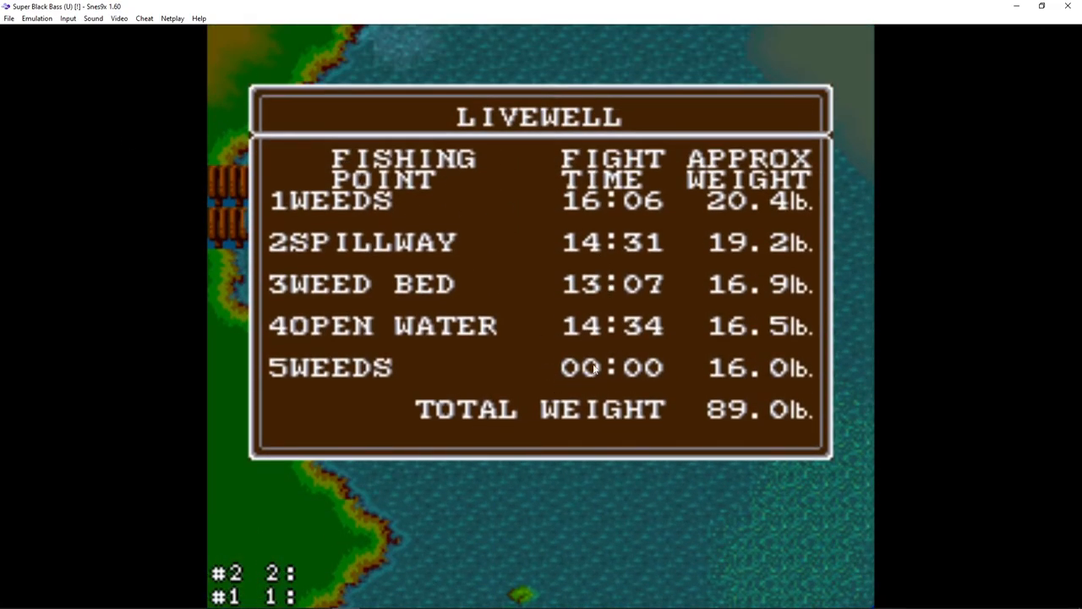
{"action": "mouse_move", "coordinate": [531, 252]}
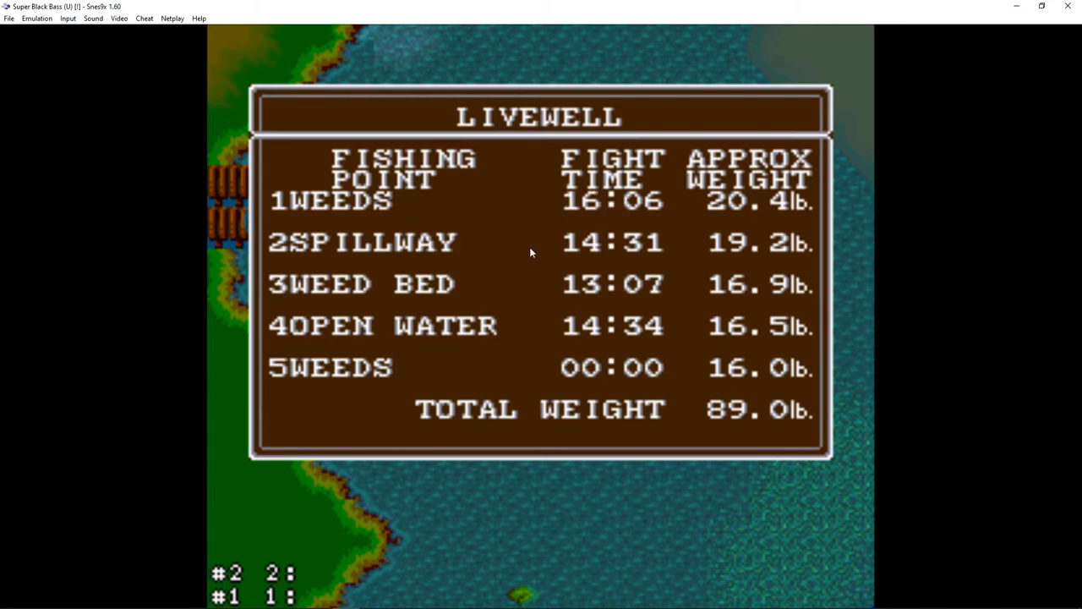
{"action": "mouse_move", "coordinate": [225, 247]}
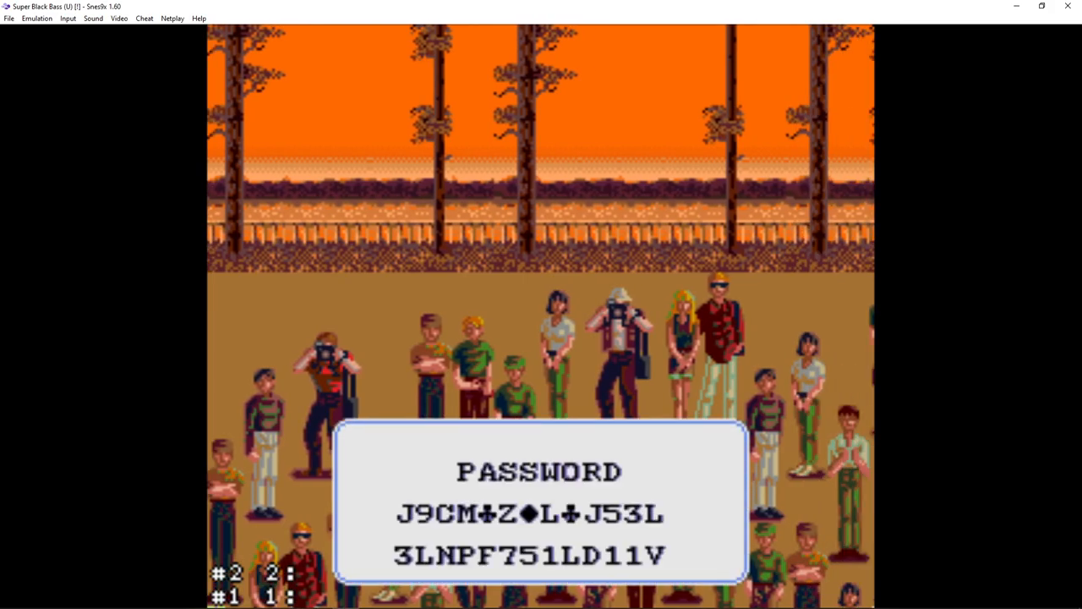
{"action": "mouse_move", "coordinate": [376, 471]}
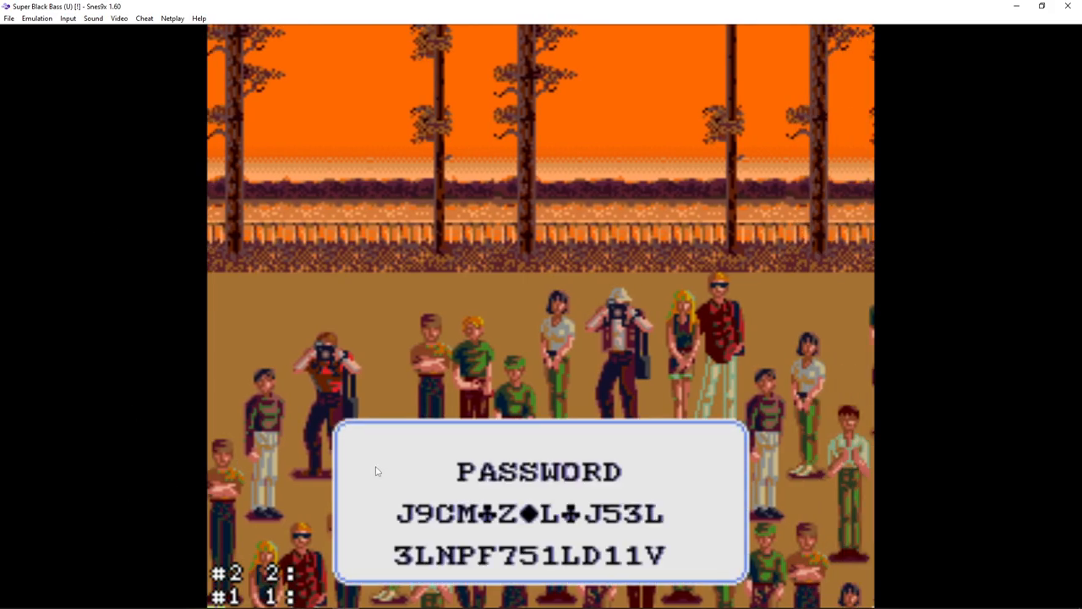
{"action": "mouse_move", "coordinate": [480, 529]}
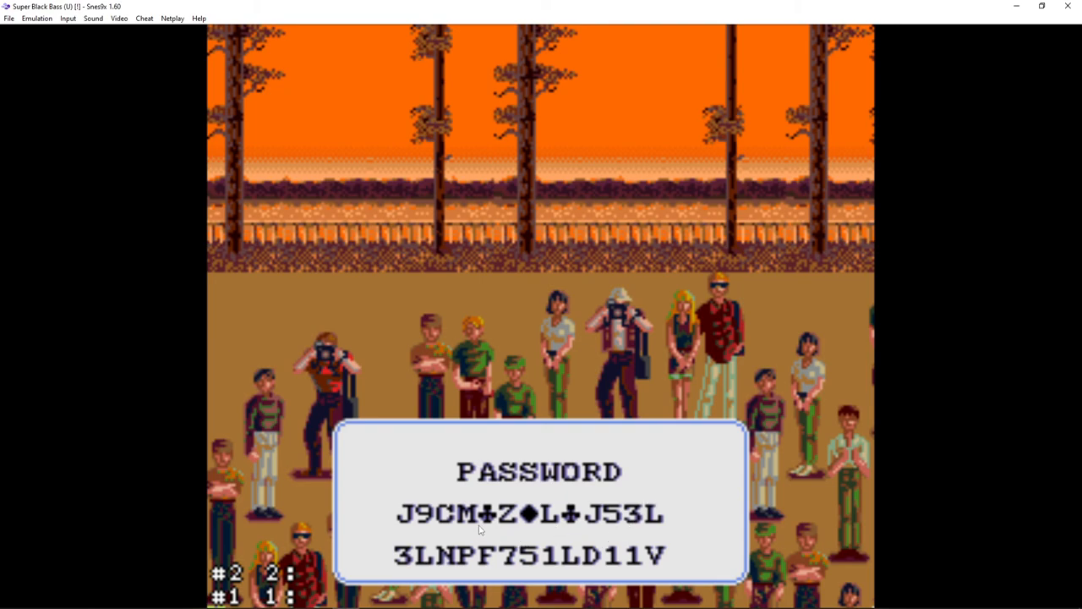